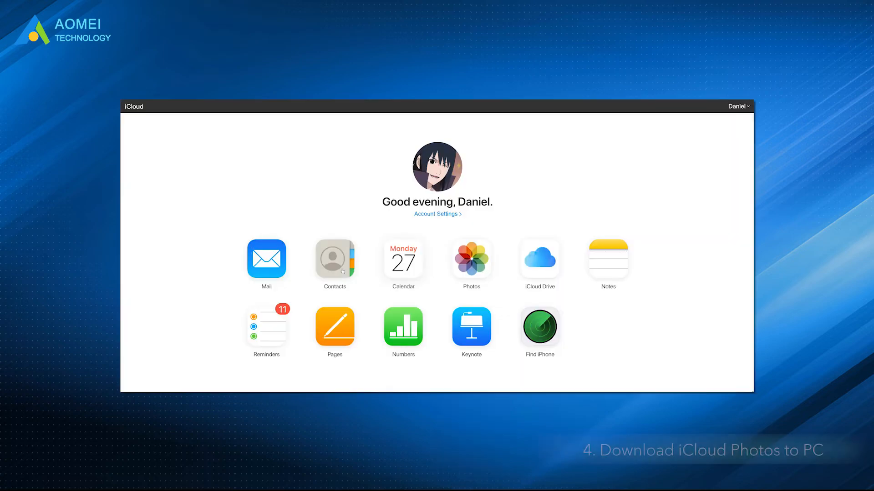
- In Settings > Photos, keep iCloud Photo Library on with Download and Keep Originals ticked
left_click(472, 258)
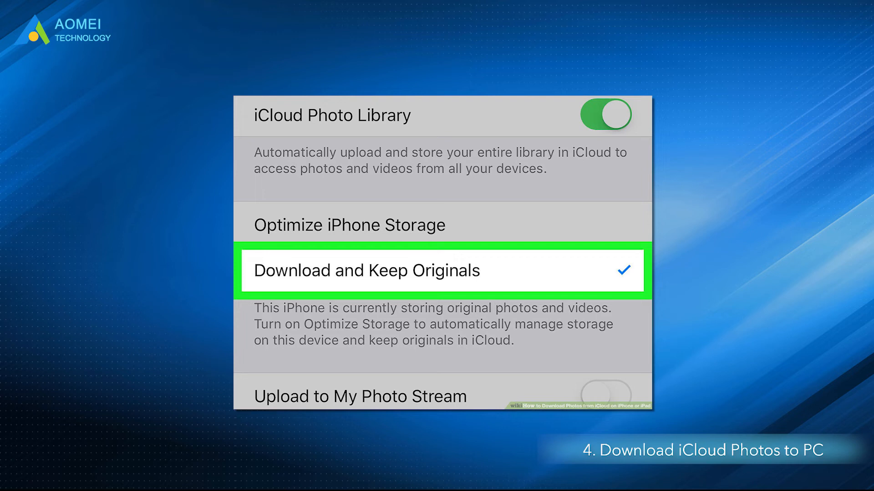
right_click(451, 264)
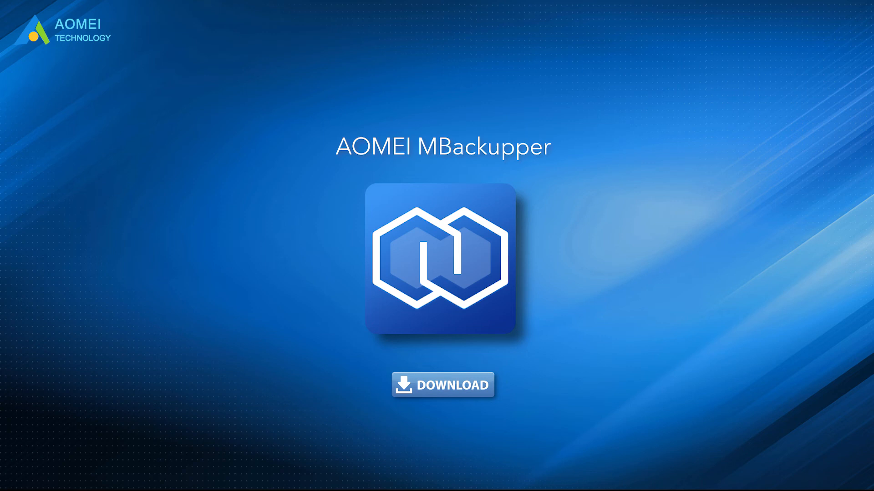
left_click(444, 384)
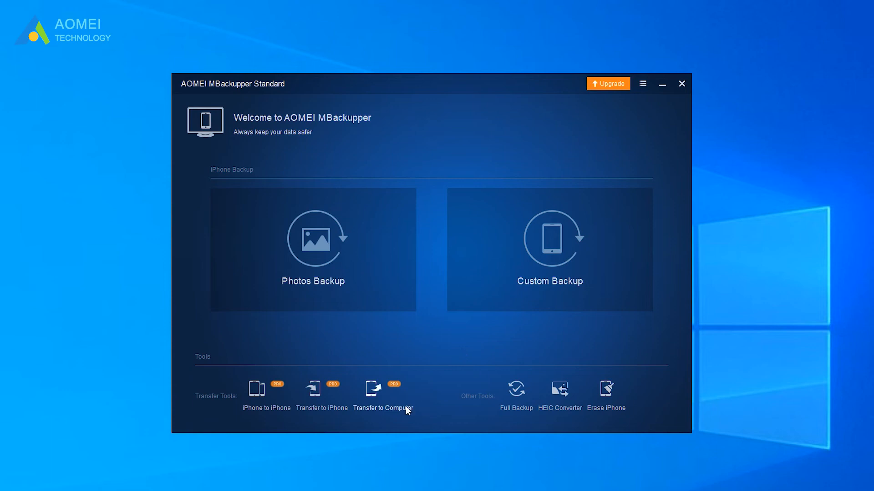
- Choose Transfer to Computer, confirm five selected photos, and set New Volume (E:) as the storage path
left_click(373, 391)
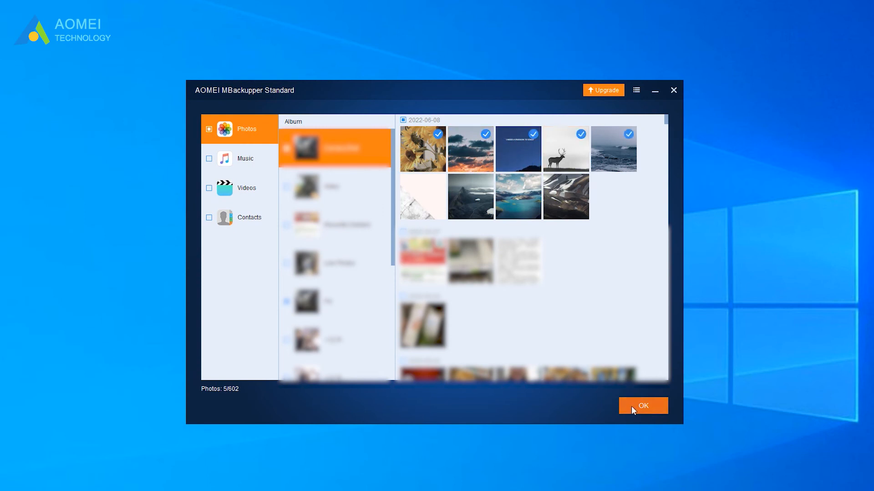
left_click(642, 406)
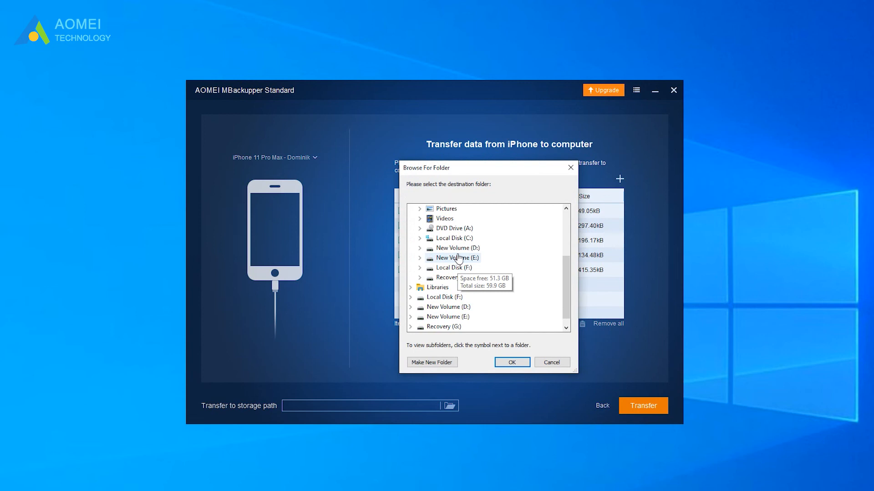
left_click(512, 363)
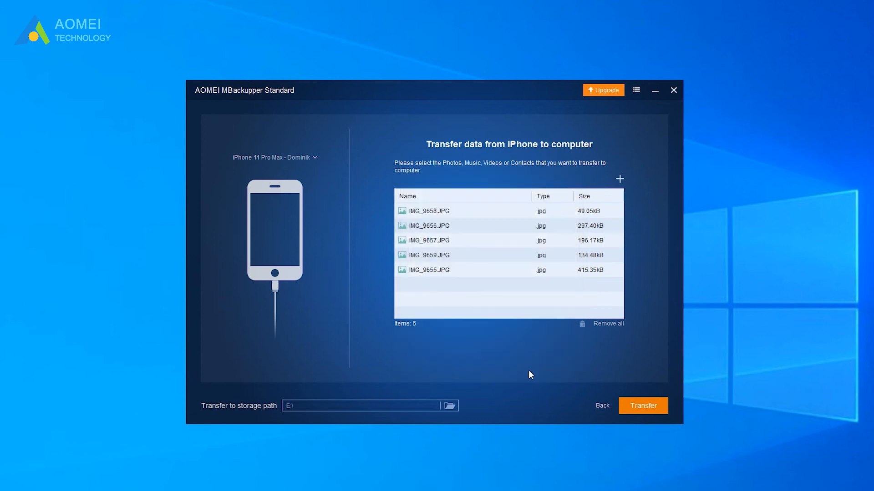
left_click(642, 406)
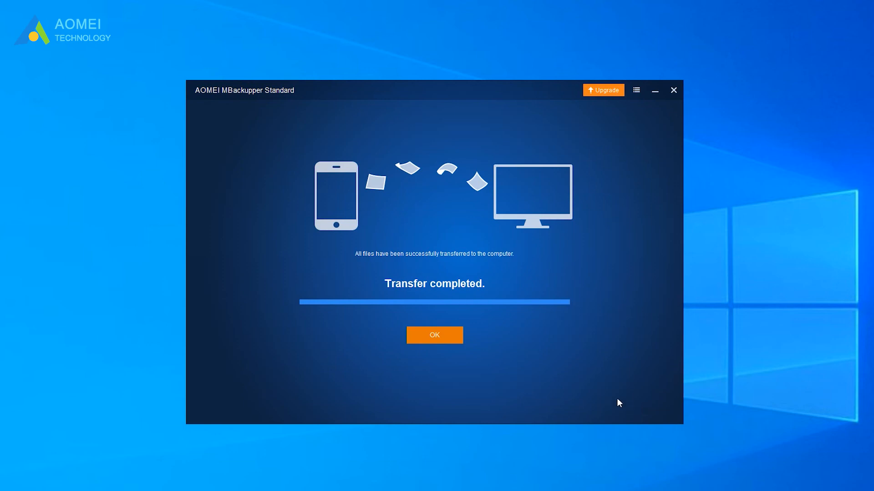
- Dismiss the 'Transfer completed' notice to return to the welcome screen
left_click(434, 334)
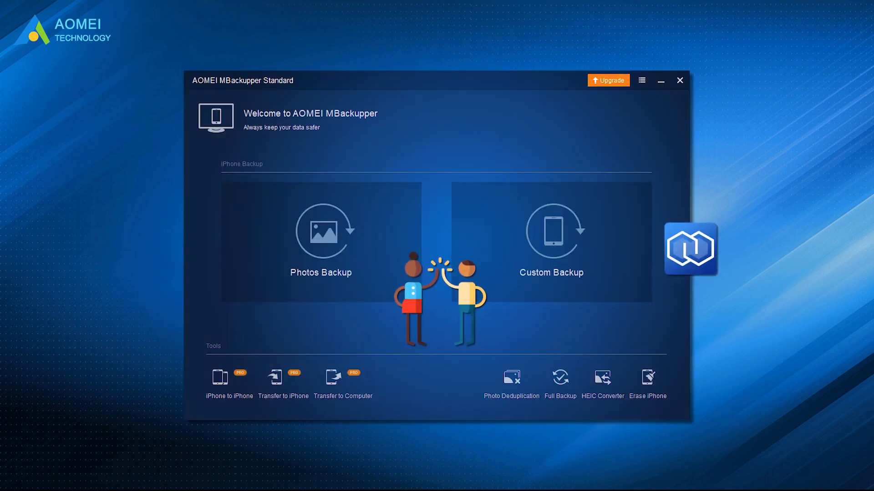